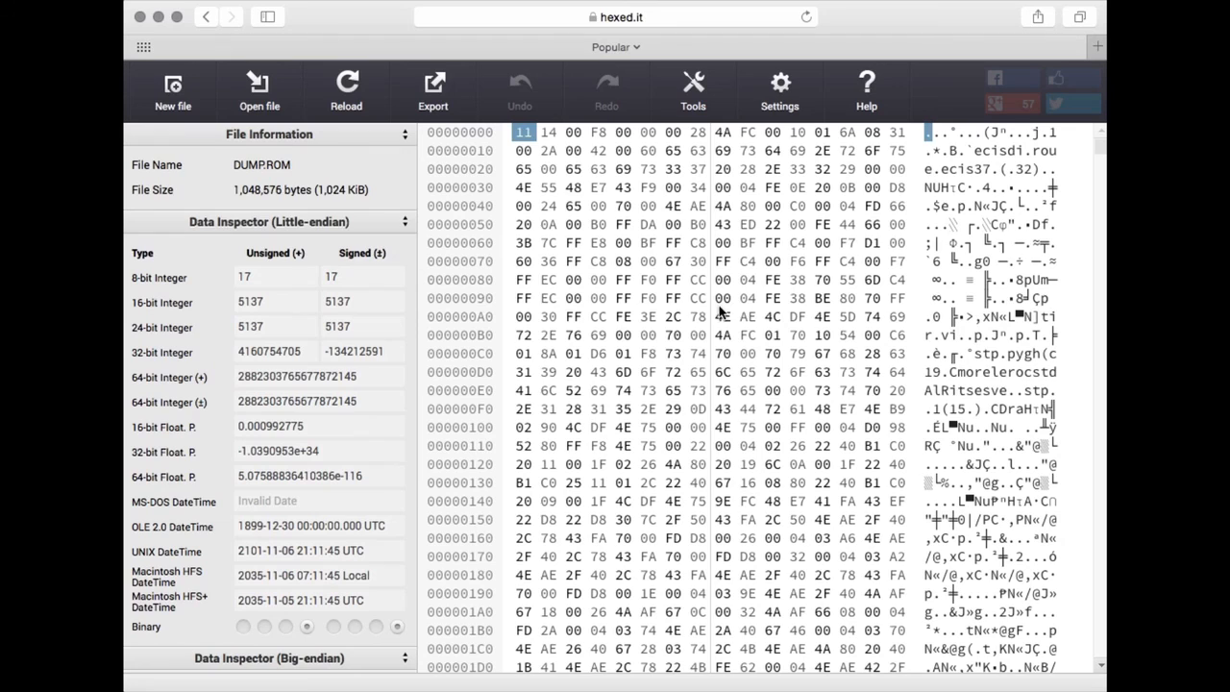
mouse_move(778, 300)
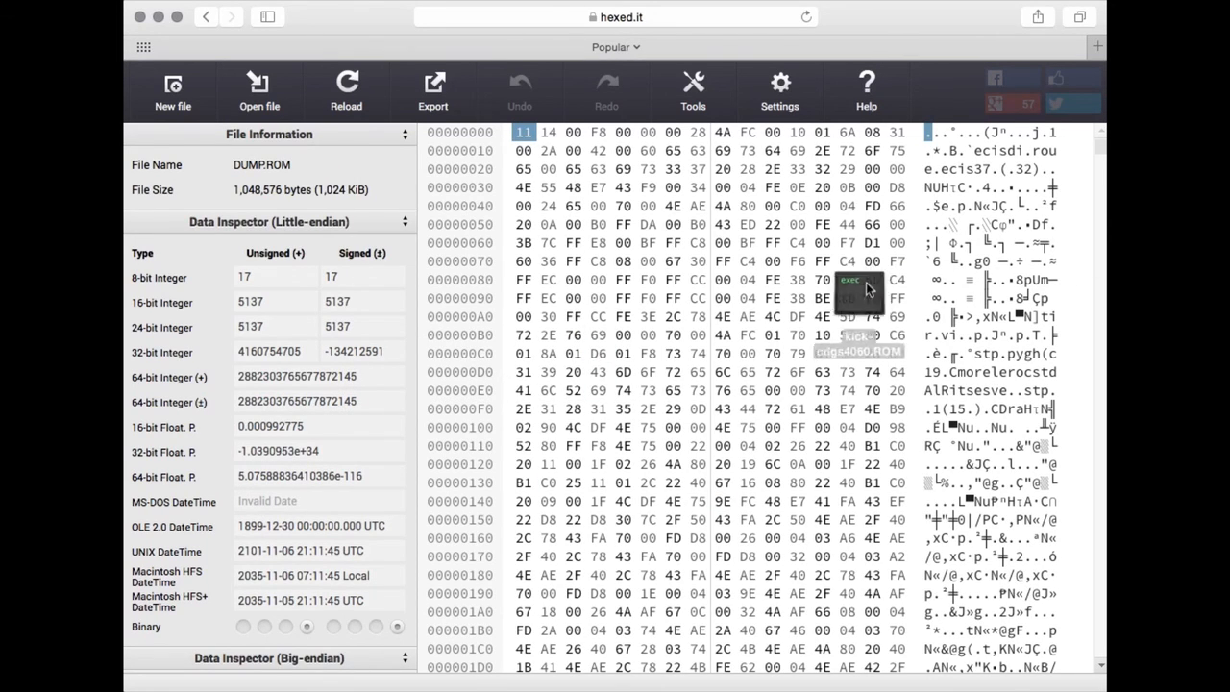
mouse_move(821, 240)
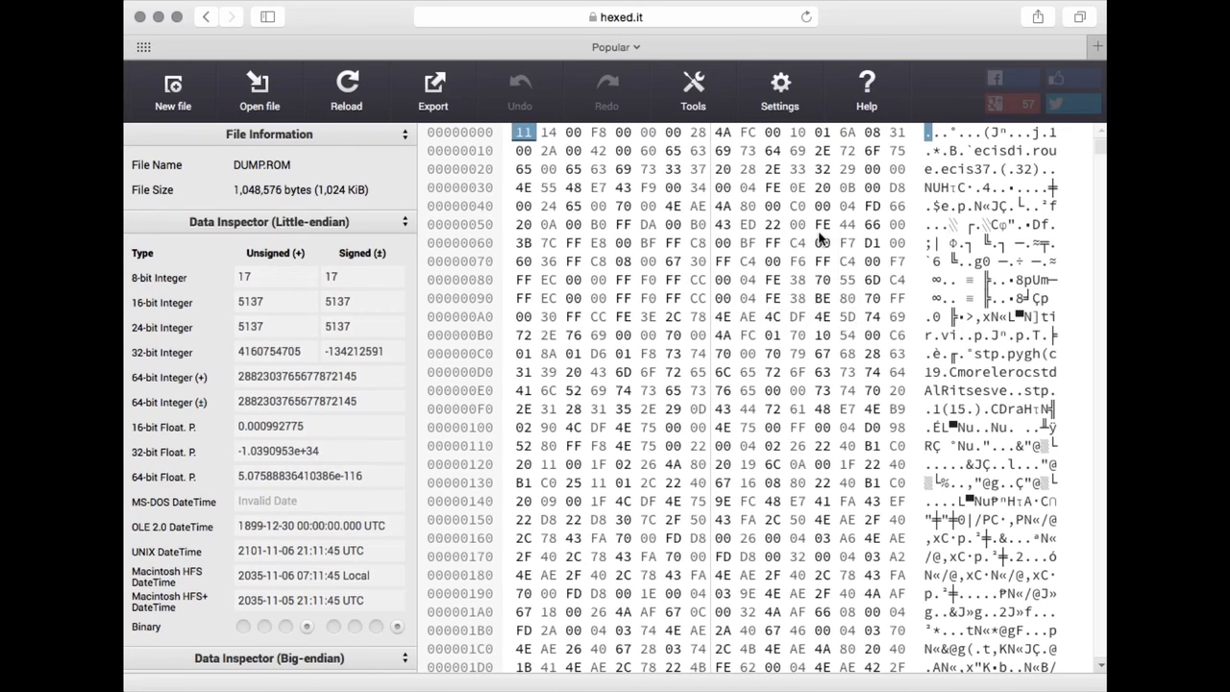